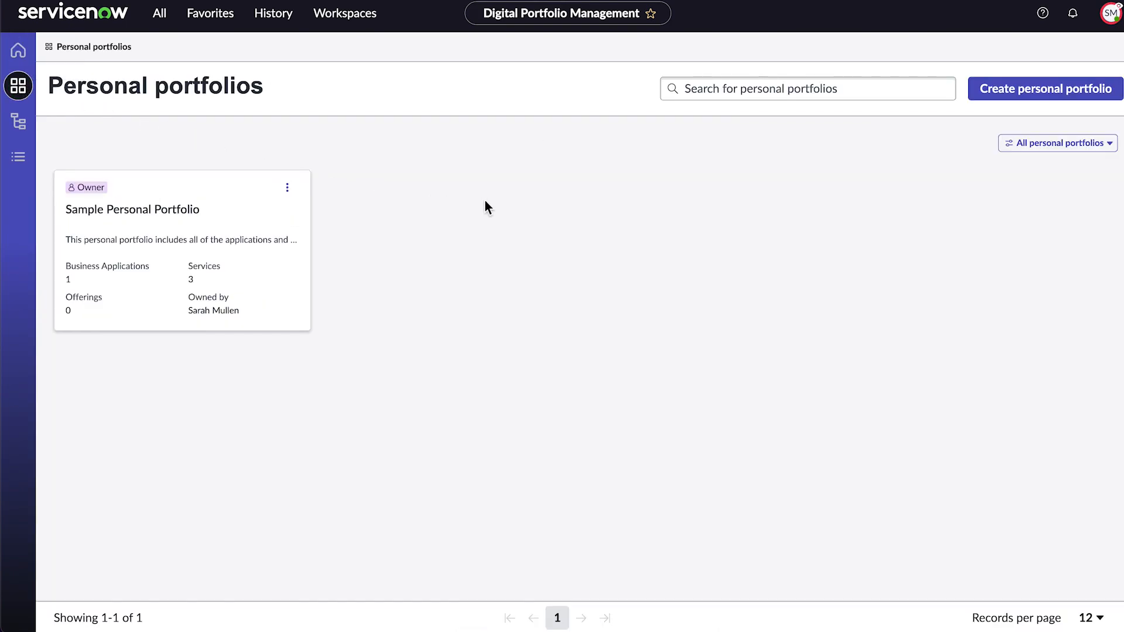
Begin a new personal portfolio from the Personal portfolios page.
left_click(1043, 88)
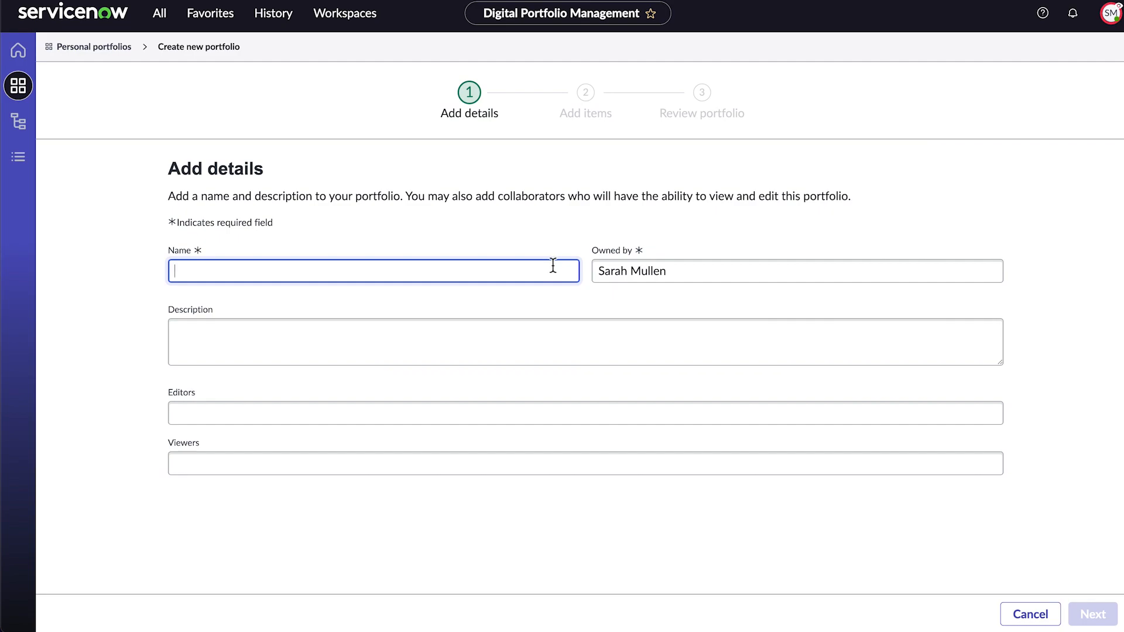
Enter name 'Knowledge Management', description 'Apps and services that support...' and two editors, then proceed to items.
type("Knowledge Management")
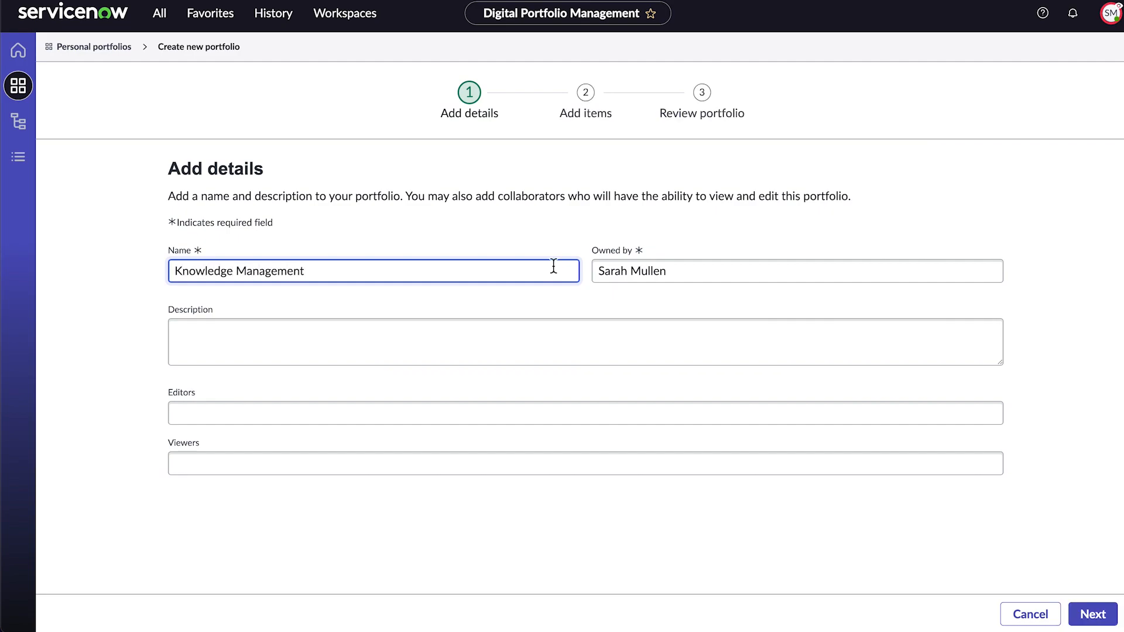
type("Apps and")
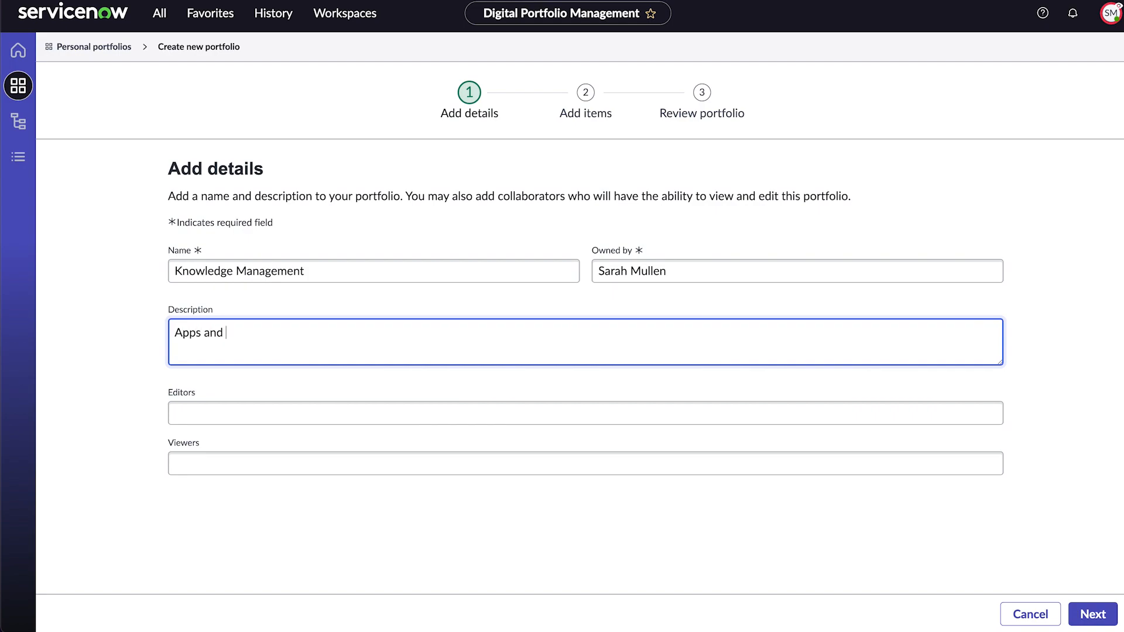
type("services that support knowledge management.")
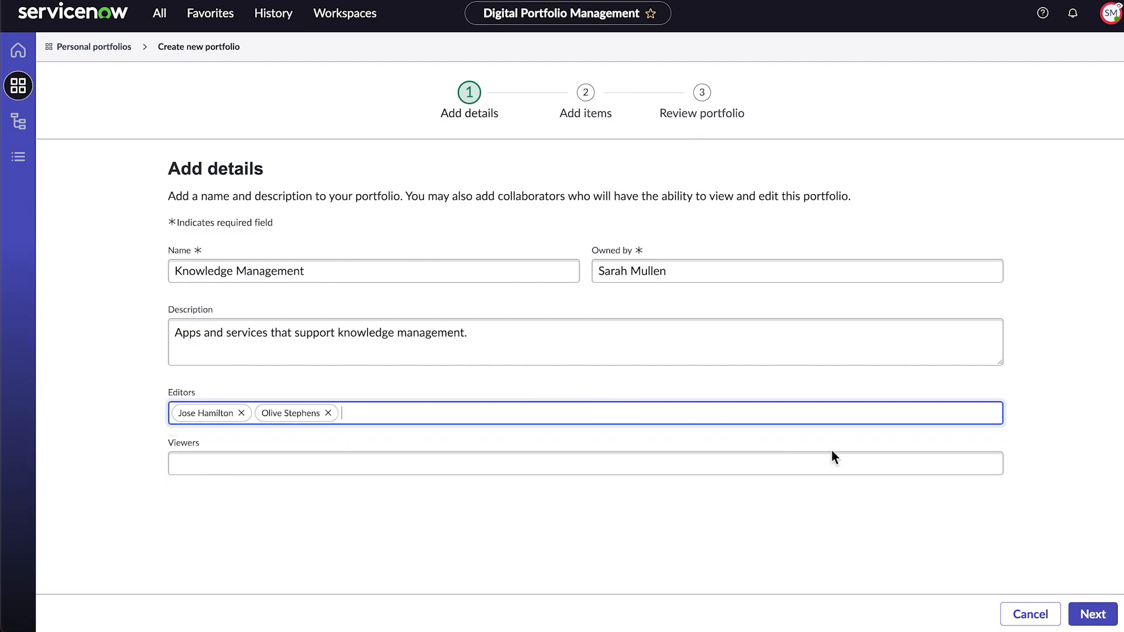
left_click(1092, 615)
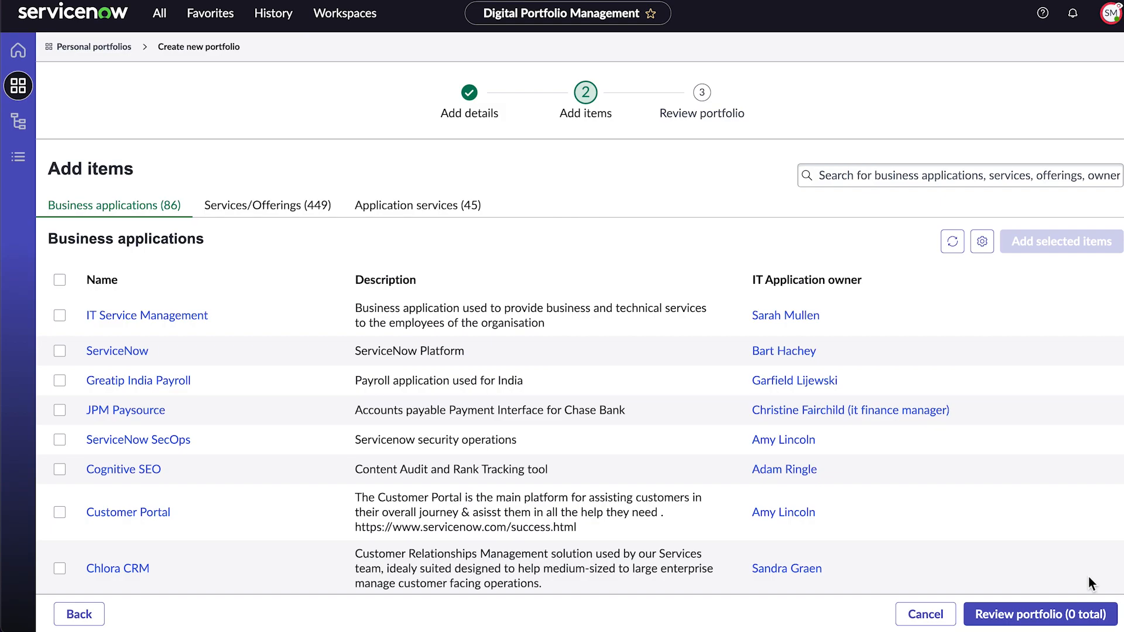
Filter items by owner 'Sarah' and add IT Service Management and its PROD application service.
type("Sarah")
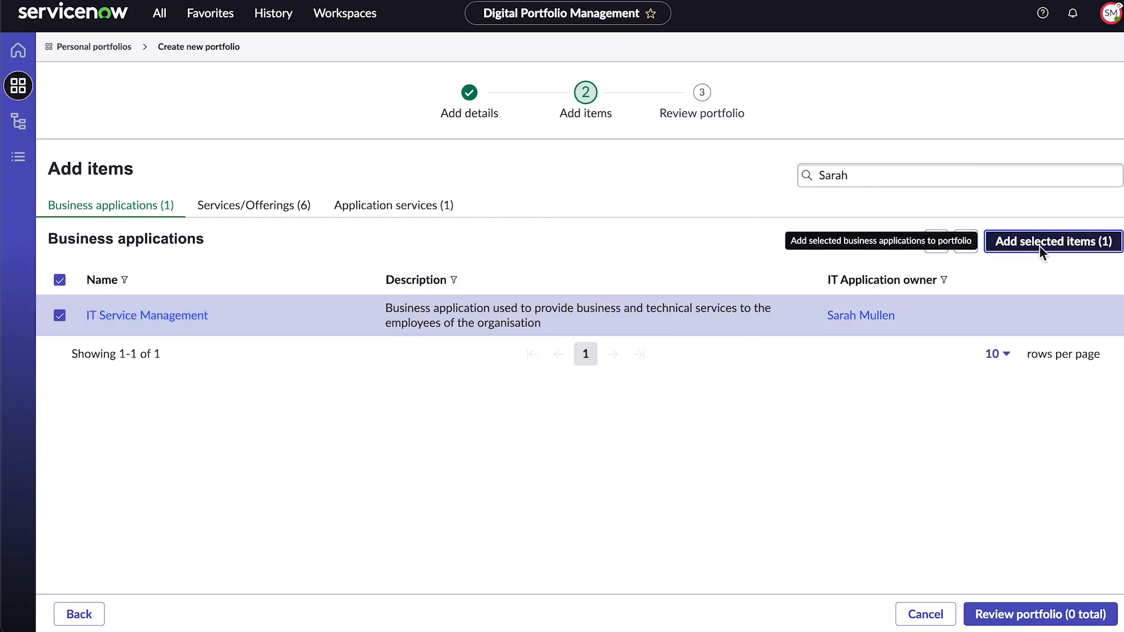
left_click(1053, 241)
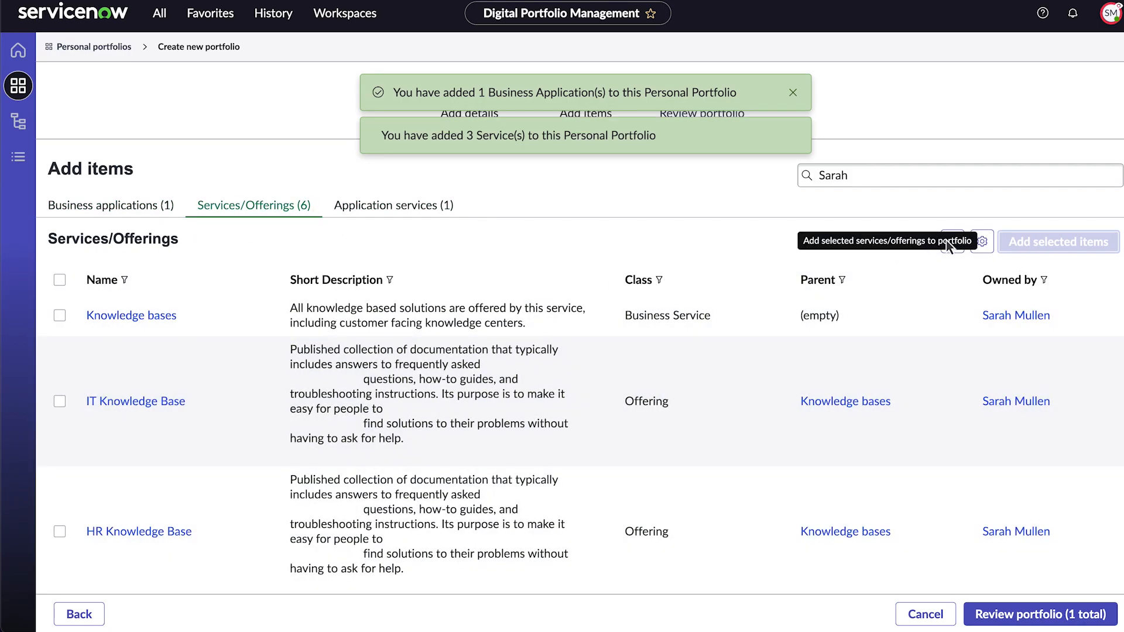
left_click(392, 205)
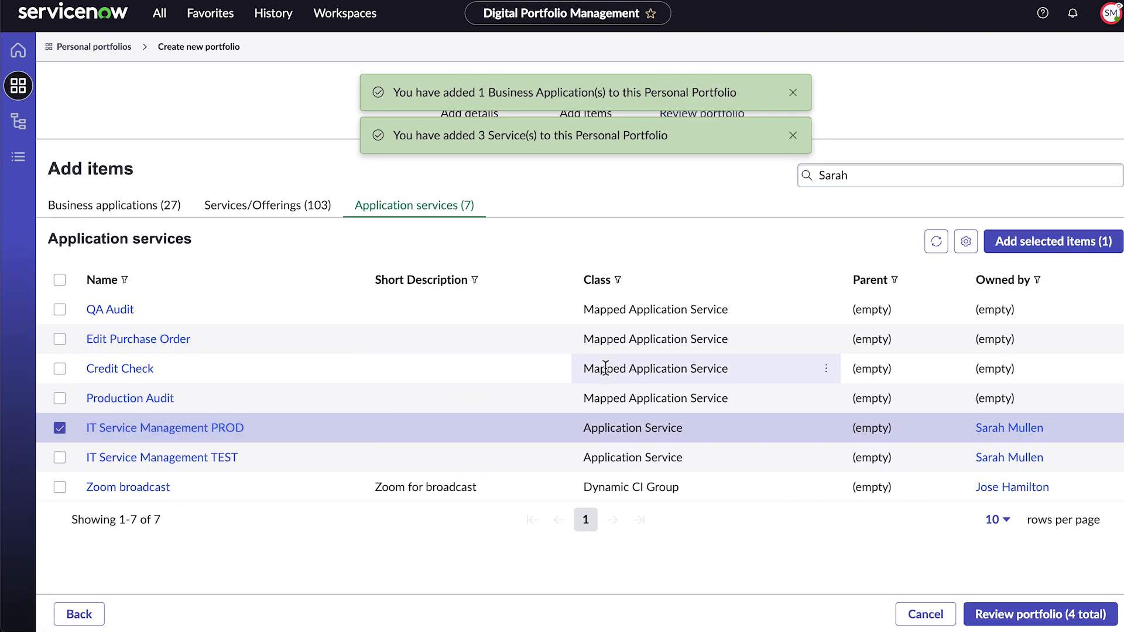
left_click(1051, 241)
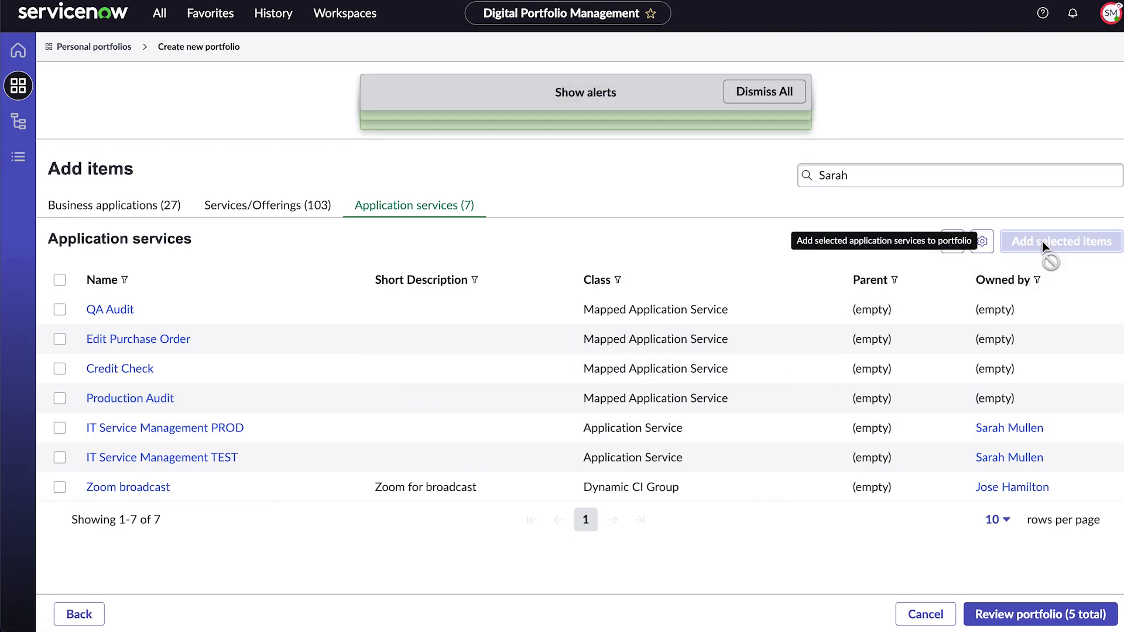
Review the services and application services included, then create the Knowledge Management portfolio.
left_click(1037, 615)
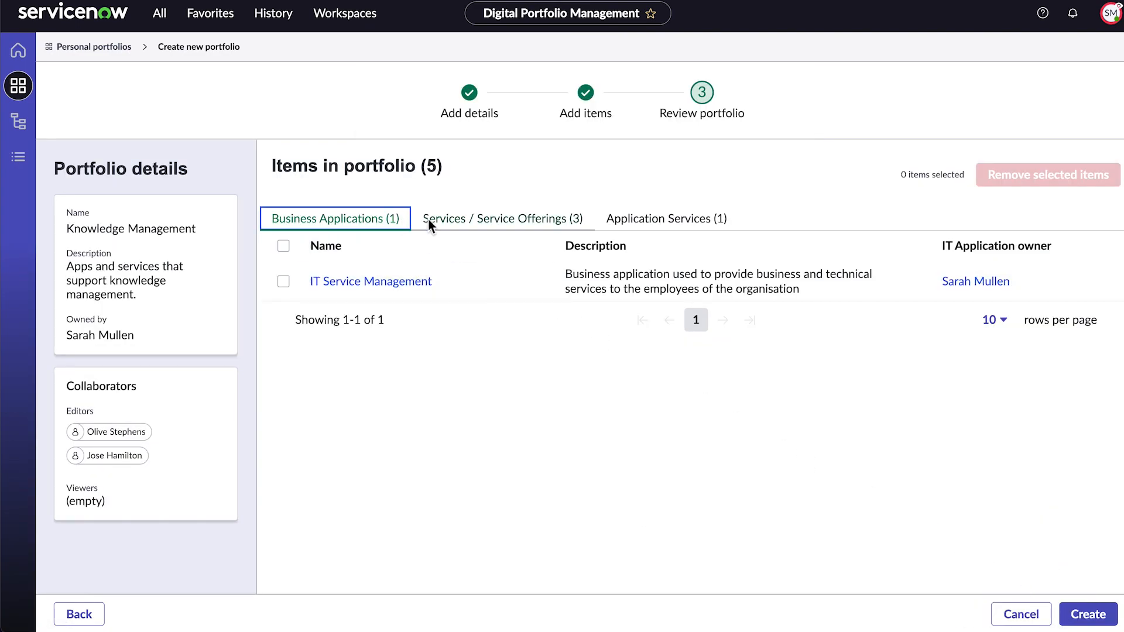
left_click(503, 219)
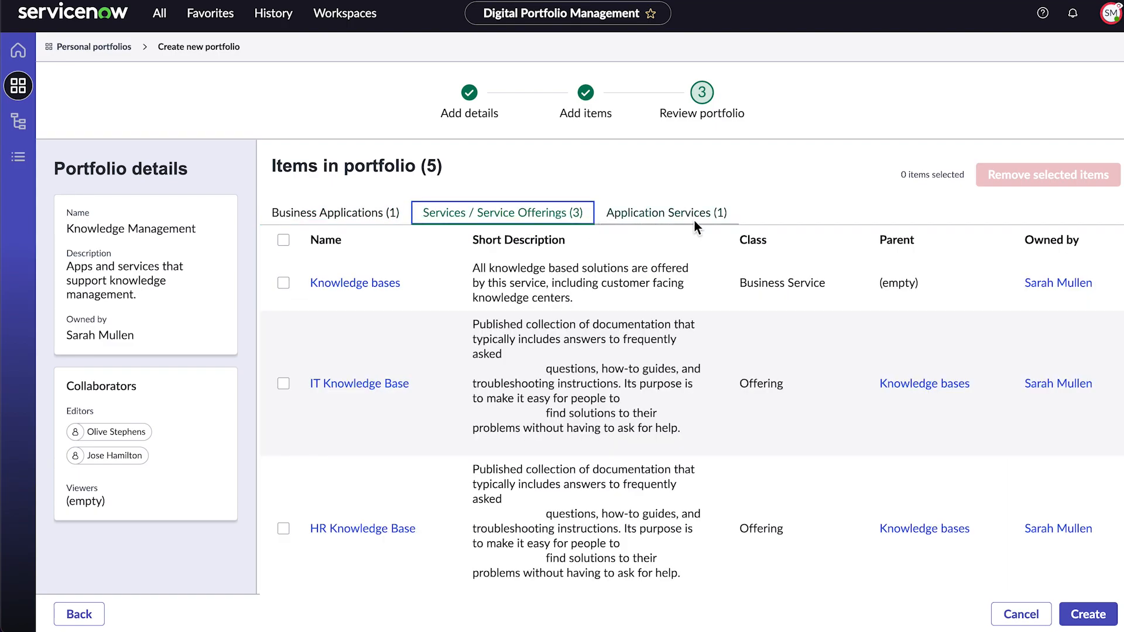
left_click(666, 212)
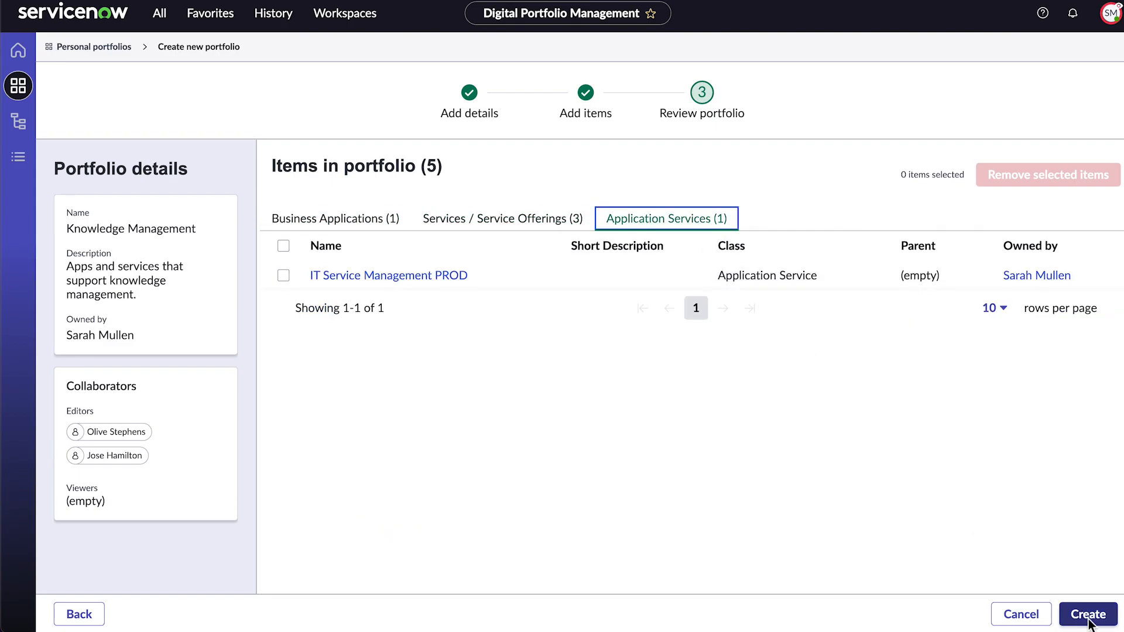
left_click(1085, 615)
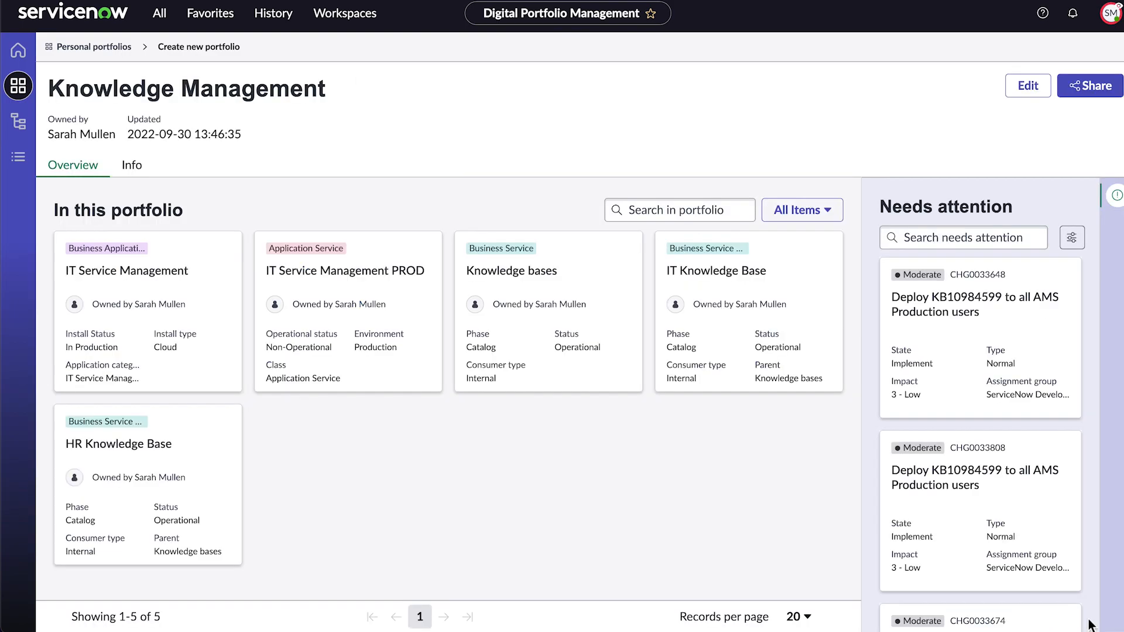